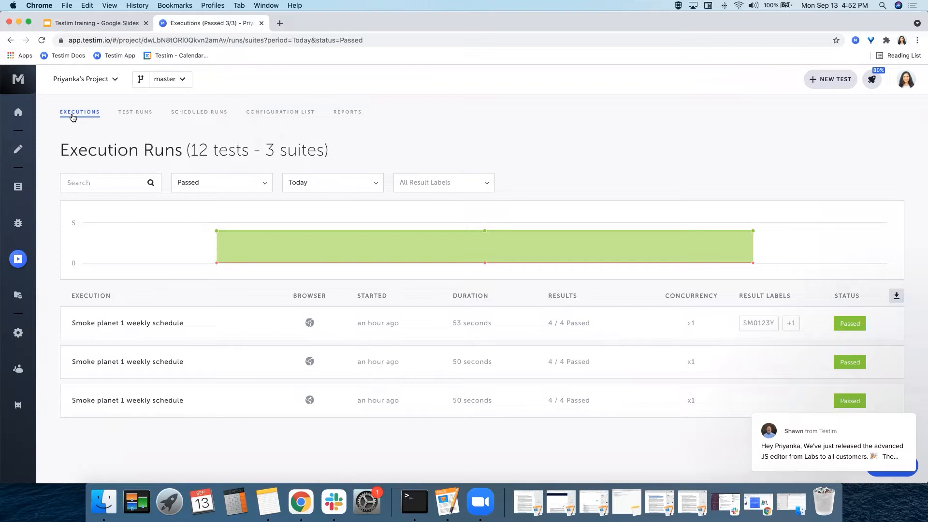
Search the runs for 'plan' and review the Status, Date range and Result Labels filter choices.
click(102, 183)
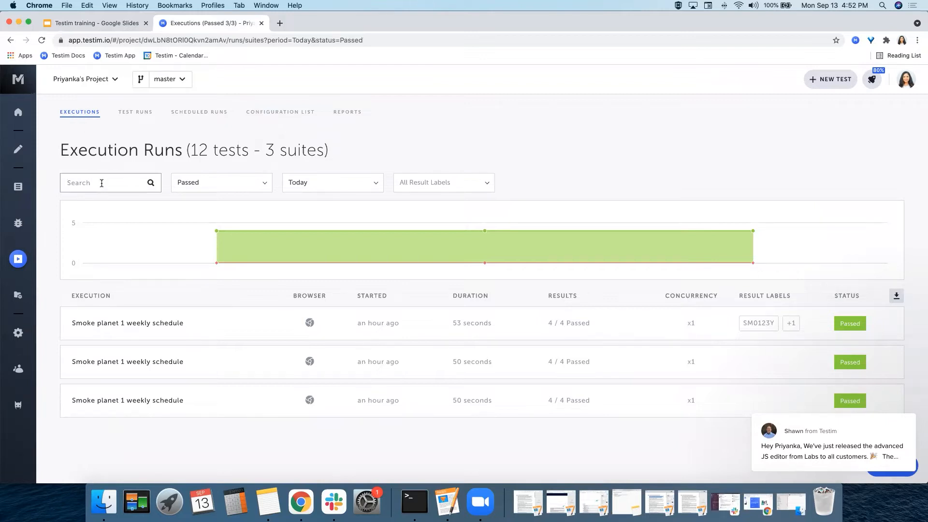
text(plan)
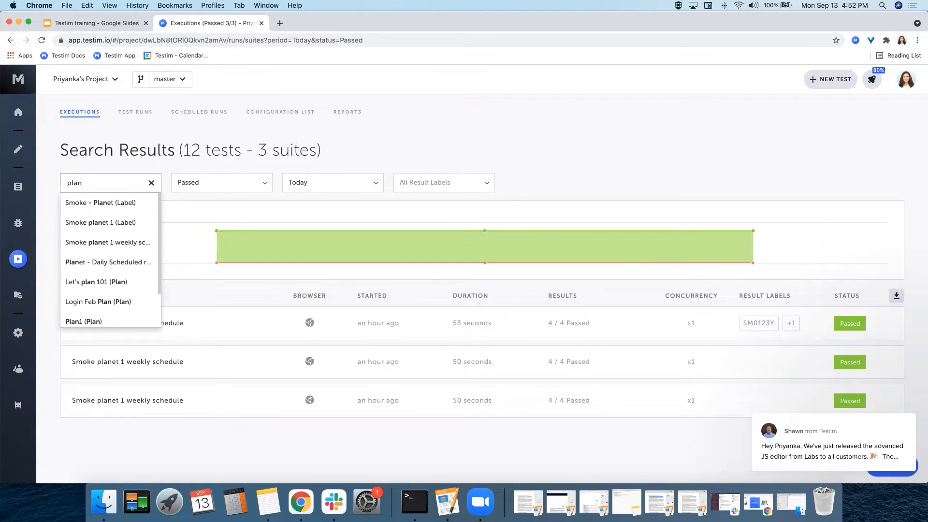
click(221, 183)
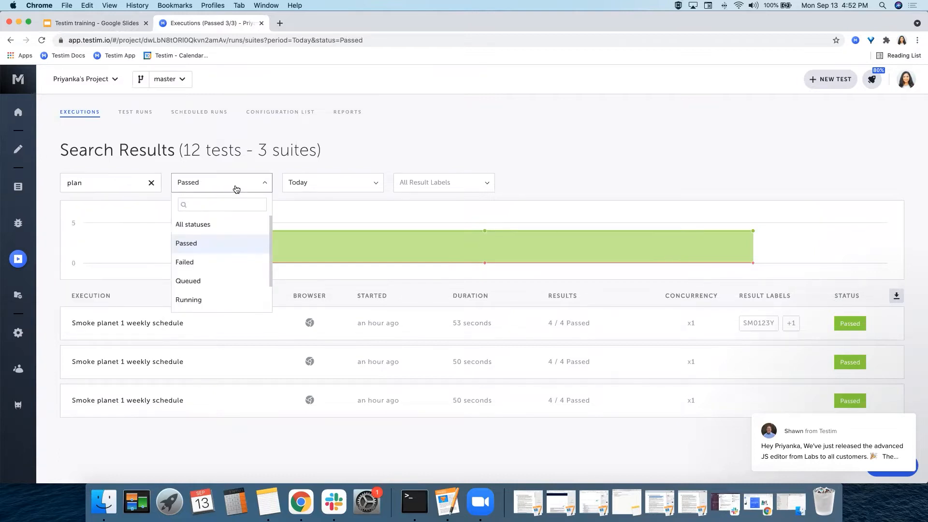
click(332, 183)
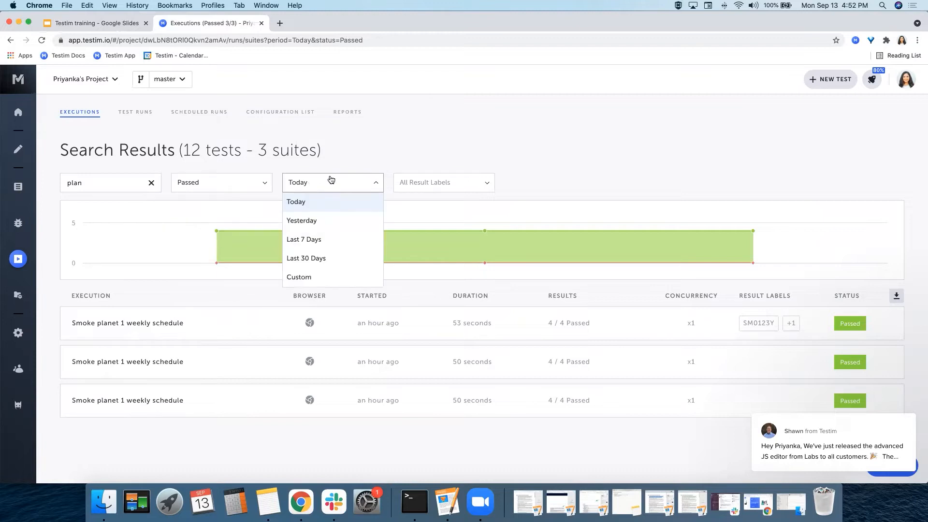
click(444, 183)
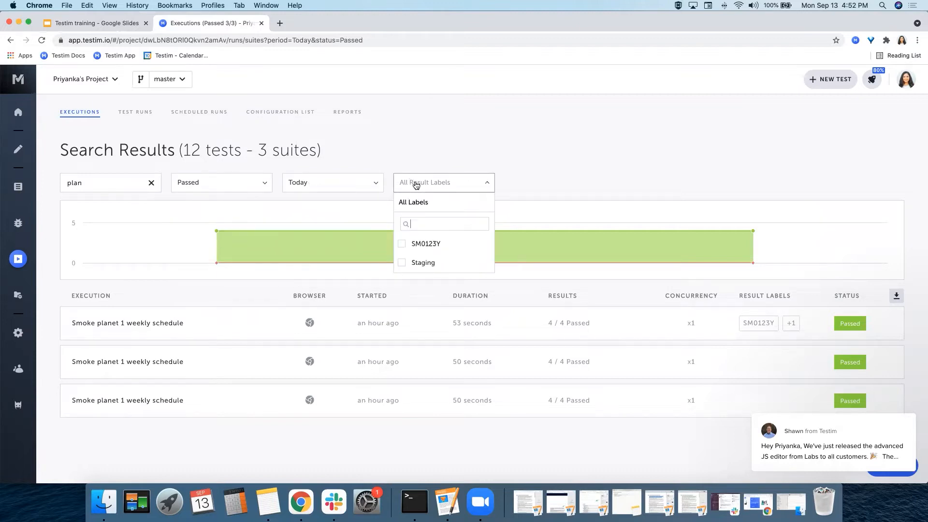
Clear the 'plan' search and widen the date range to Last 30 Days.
click(151, 183)
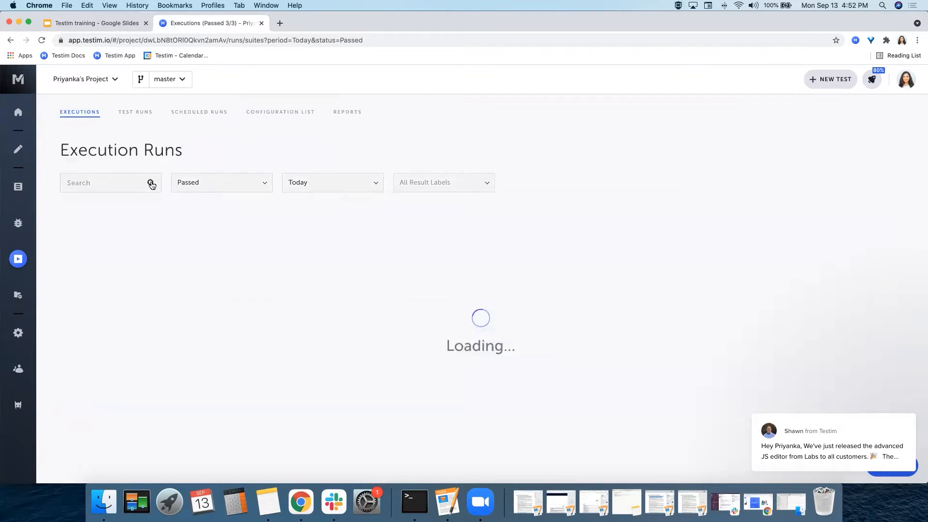
click(221, 183)
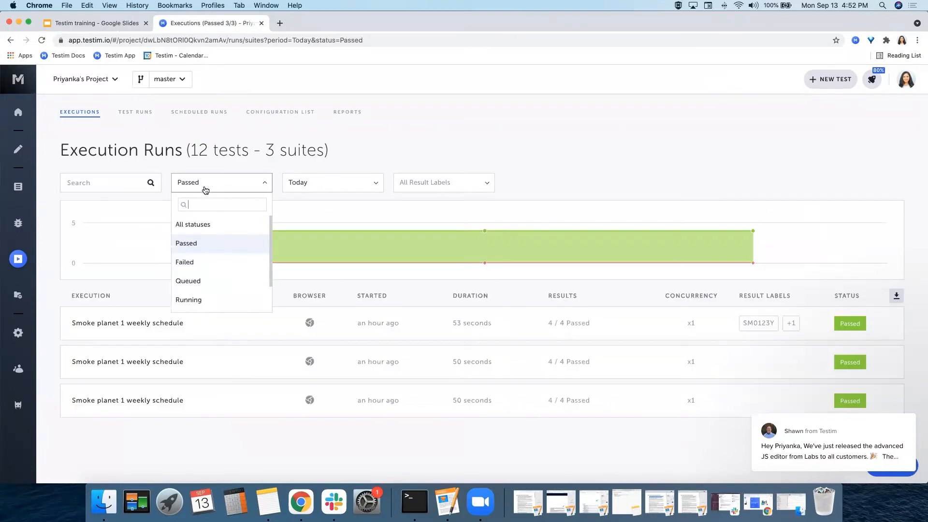
click(333, 183)
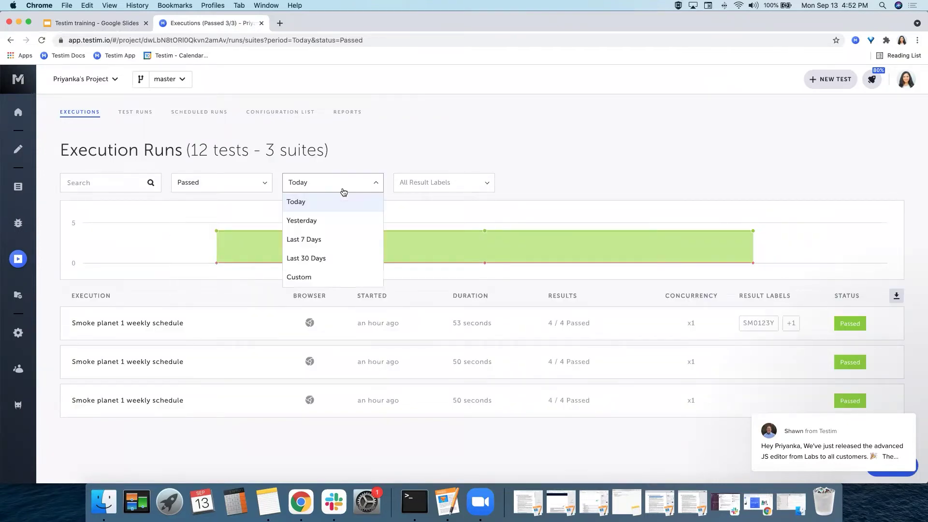
click(307, 258)
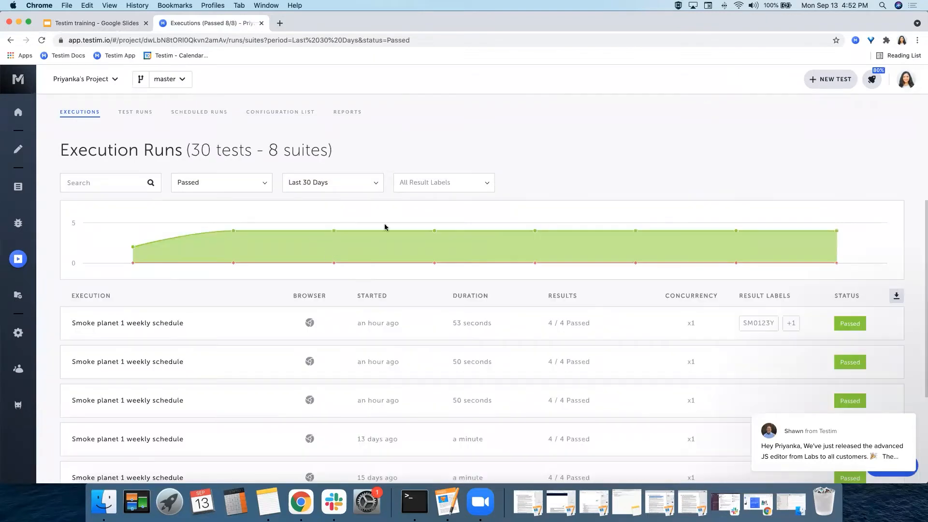
Filter runs to the Staging result label, then remove that label filter again.
click(444, 182)
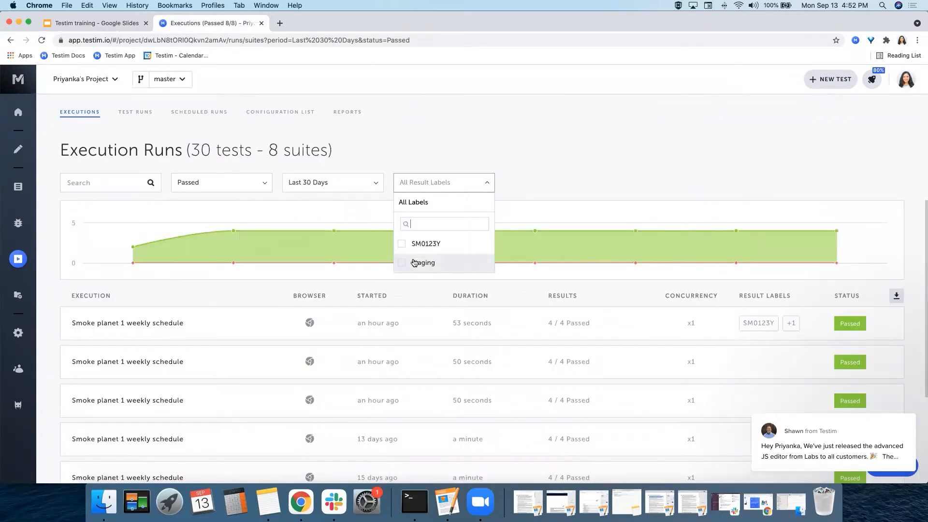
click(423, 263)
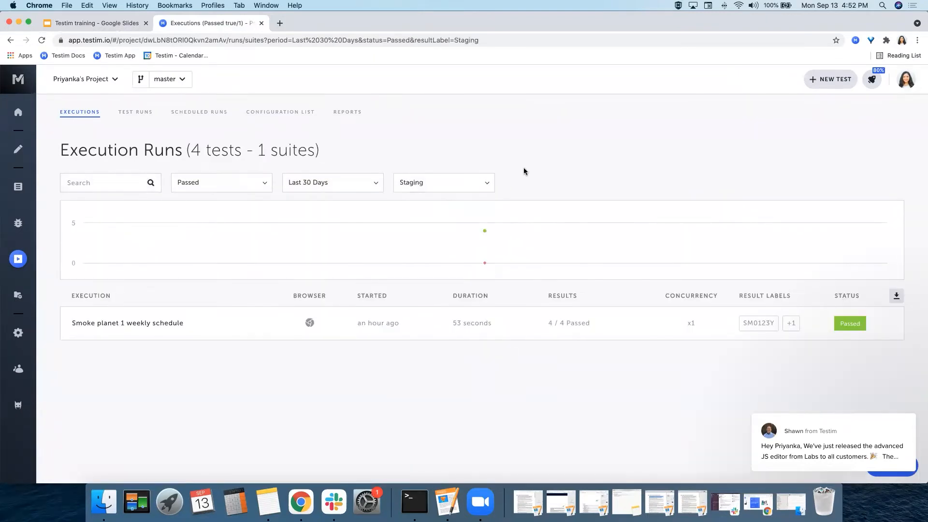
click(444, 182)
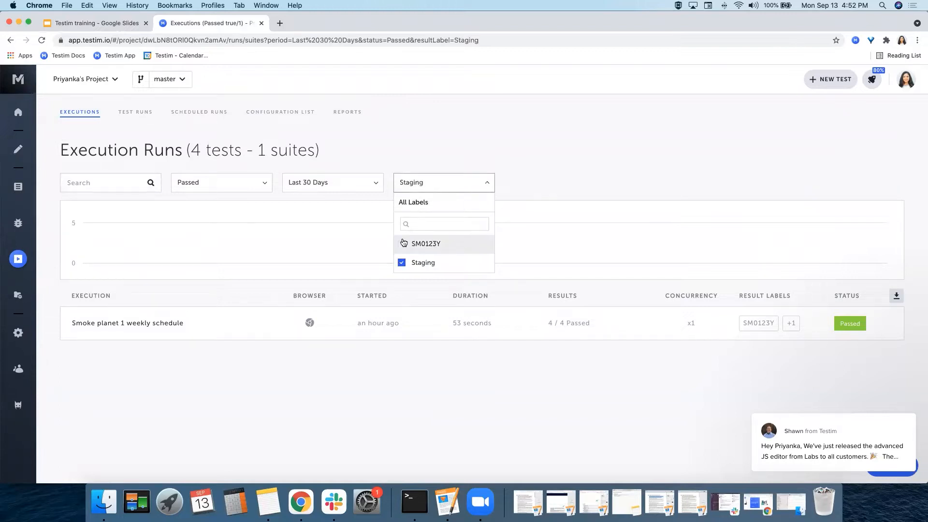
click(401, 244)
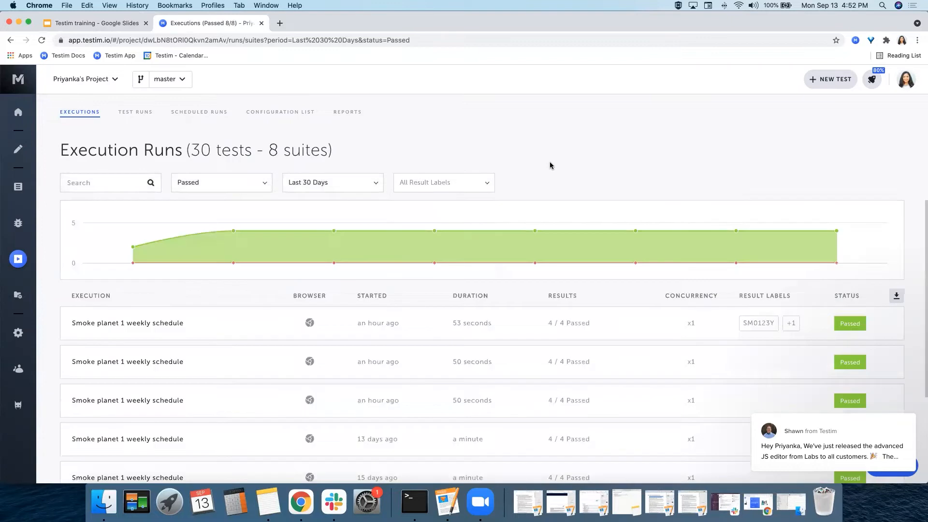
mouse_move(247, 281)
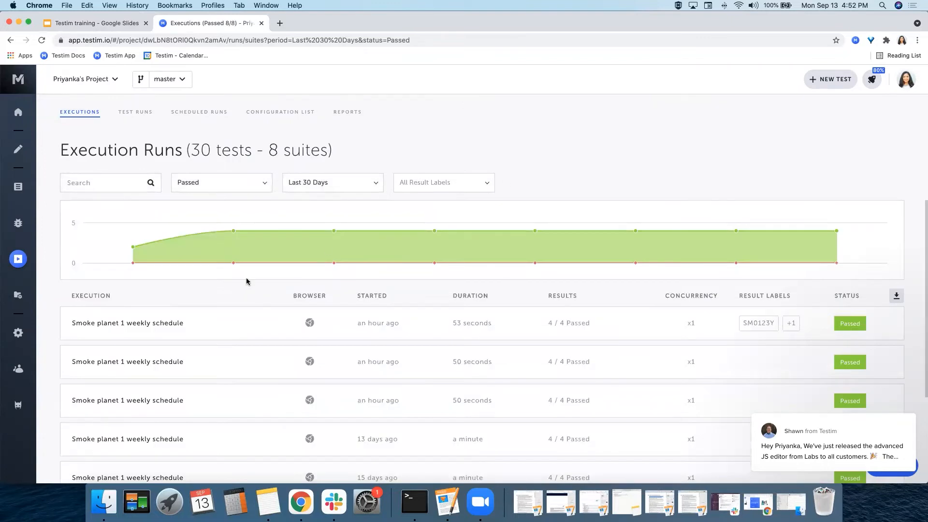
mouse_move(232, 260)
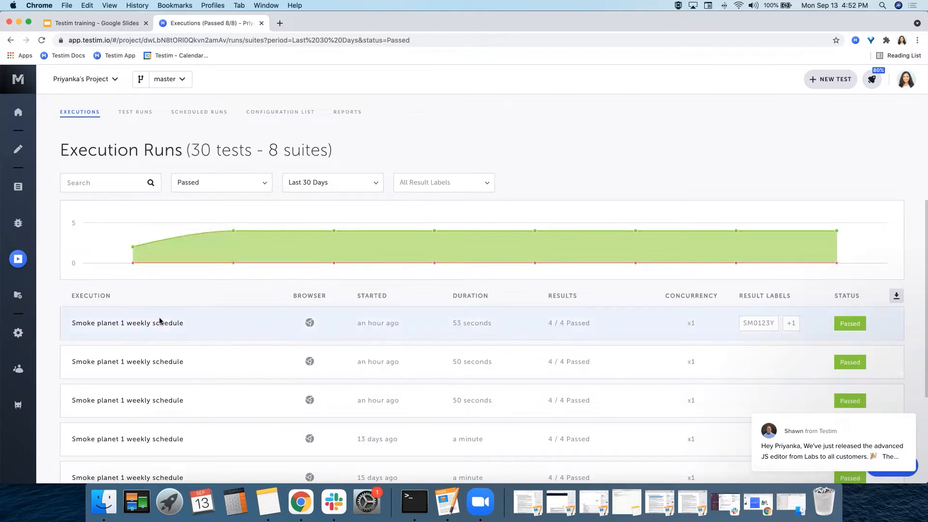
Open the latest Smoke planet 1 weekly schedule run from the executions table.
scroll(down, 3)
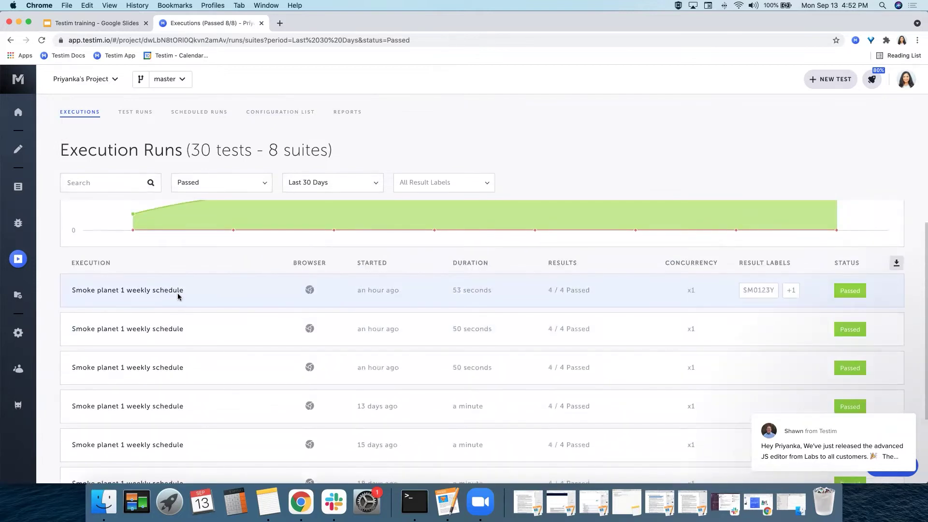
mouse_move(191, 291)
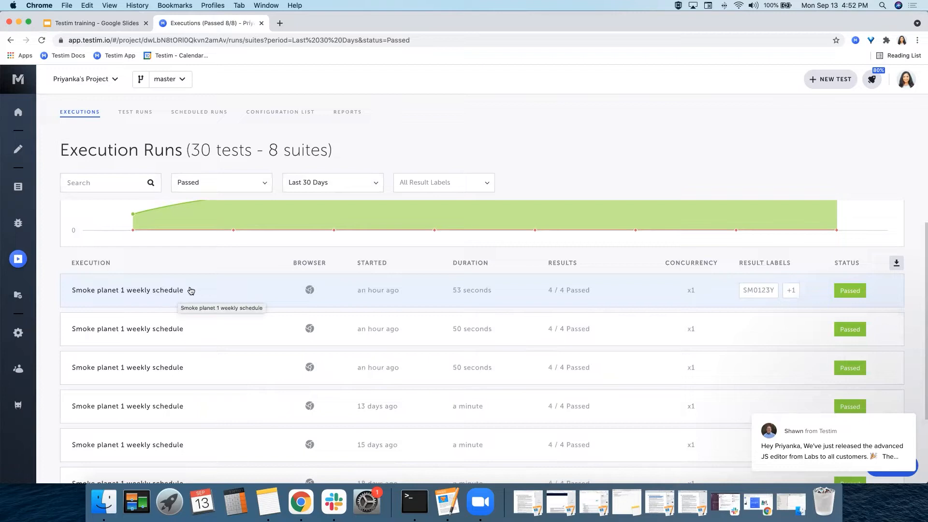
mouse_move(381, 290)
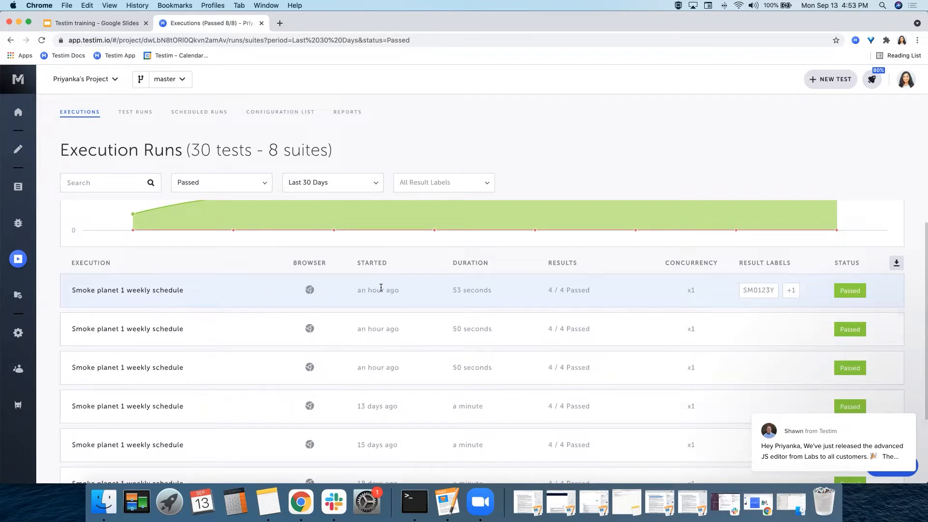
mouse_move(381, 288)
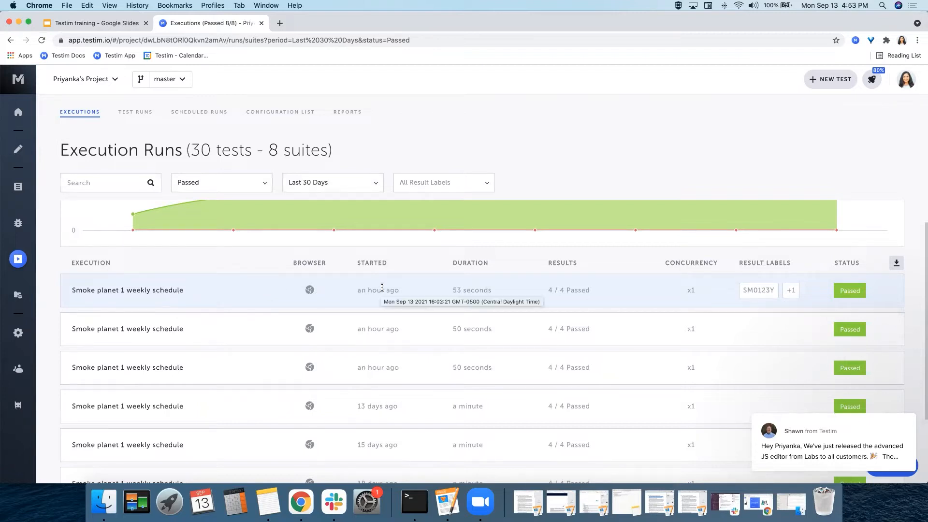
mouse_move(565, 278)
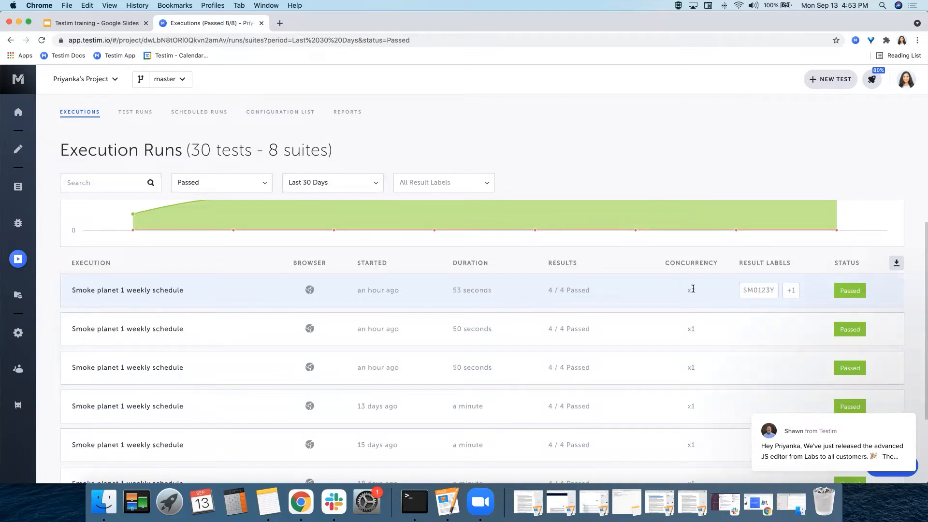
mouse_move(860, 283)
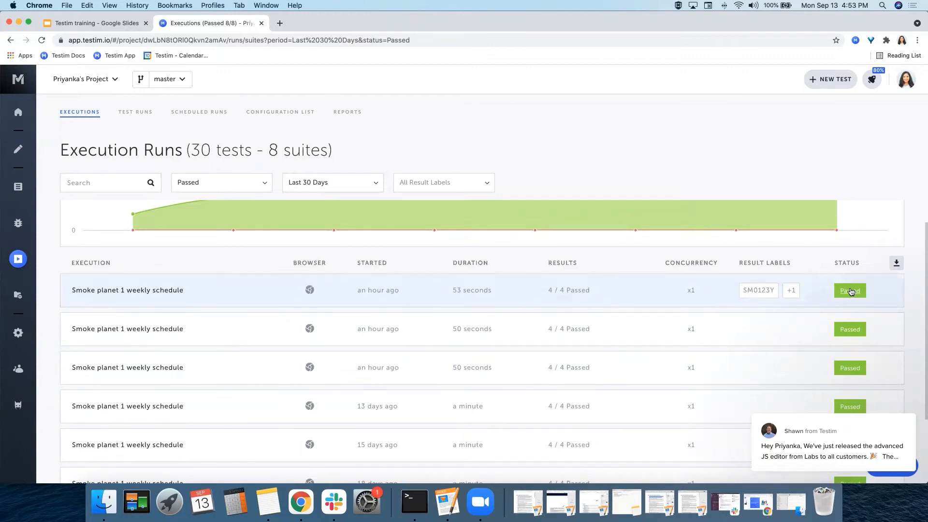
mouse_move(851, 291)
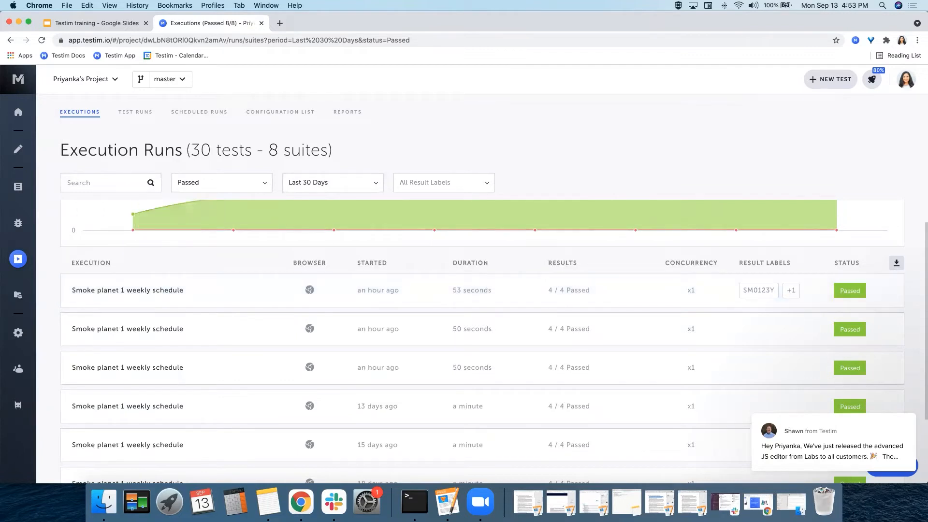
mouse_move(161, 265)
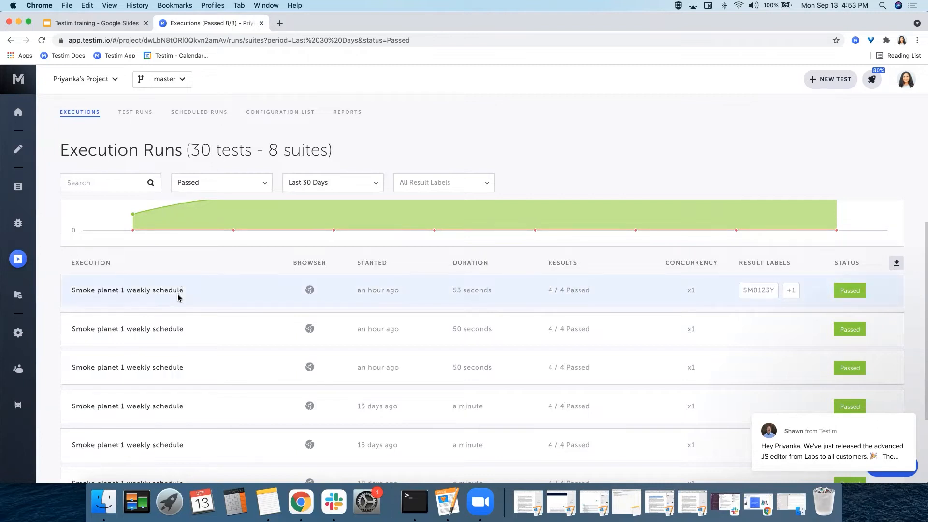
mouse_move(178, 297)
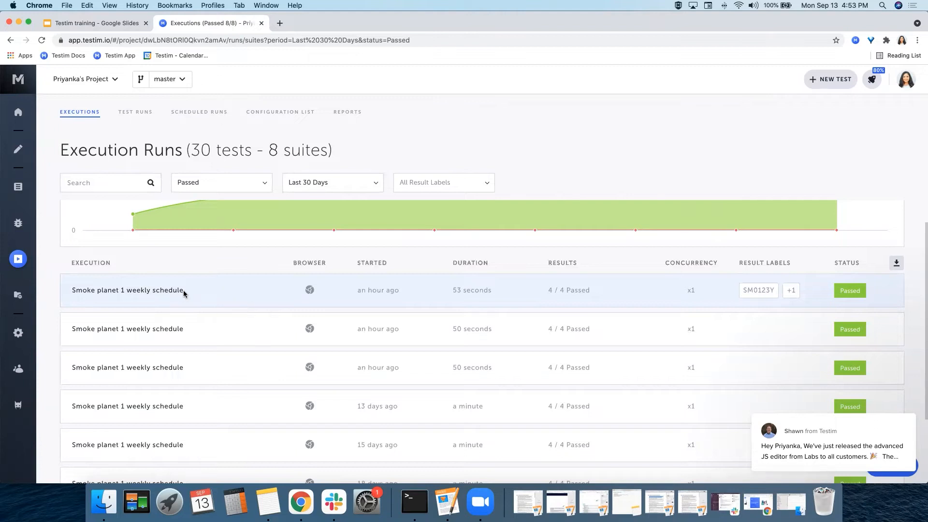
click(127, 290)
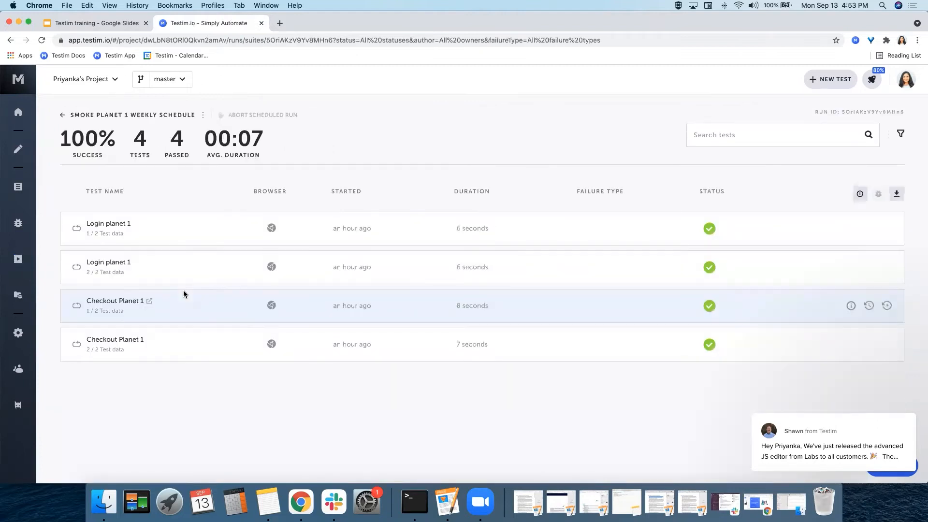
mouse_move(18, 112)
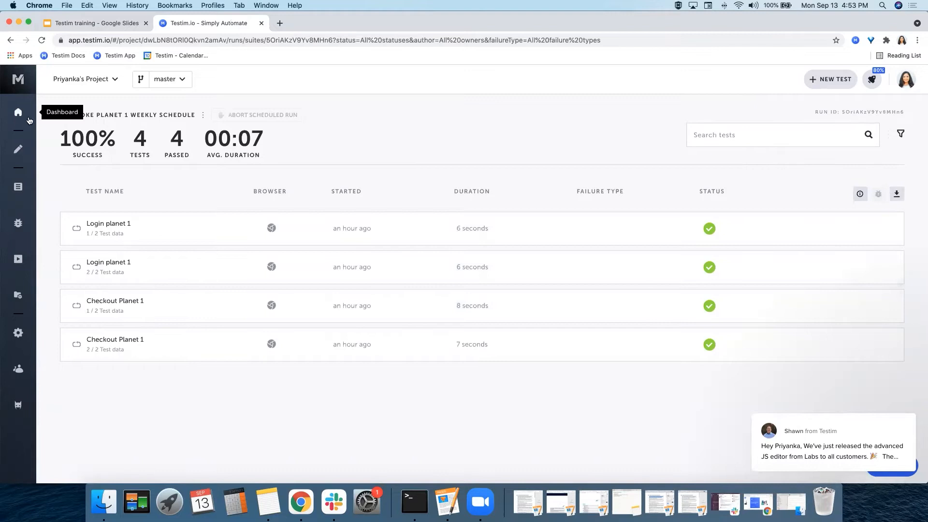
mouse_move(98, 153)
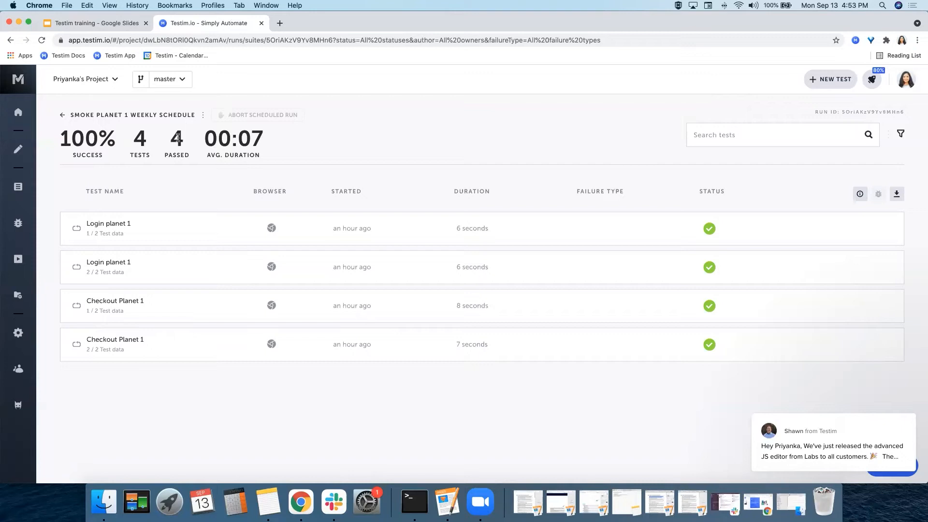
mouse_move(268, 172)
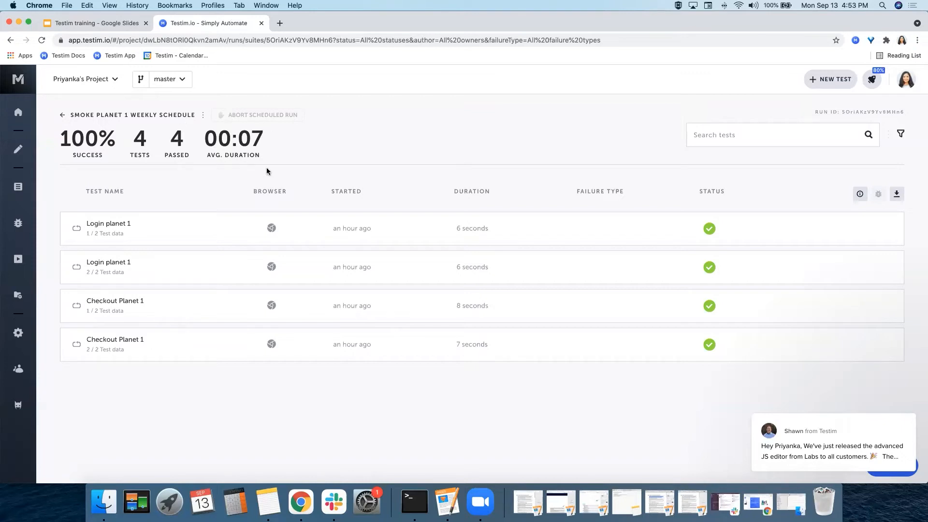
mouse_move(235, 163)
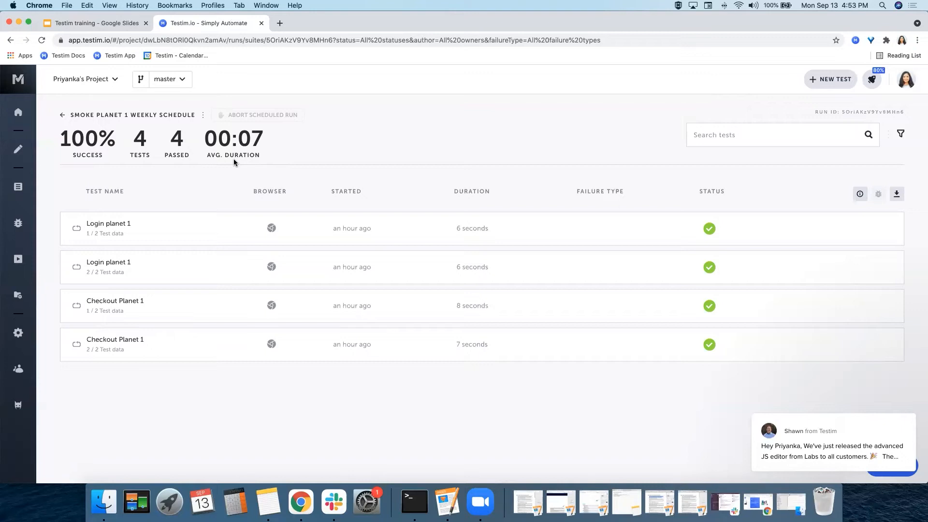
mouse_move(166, 151)
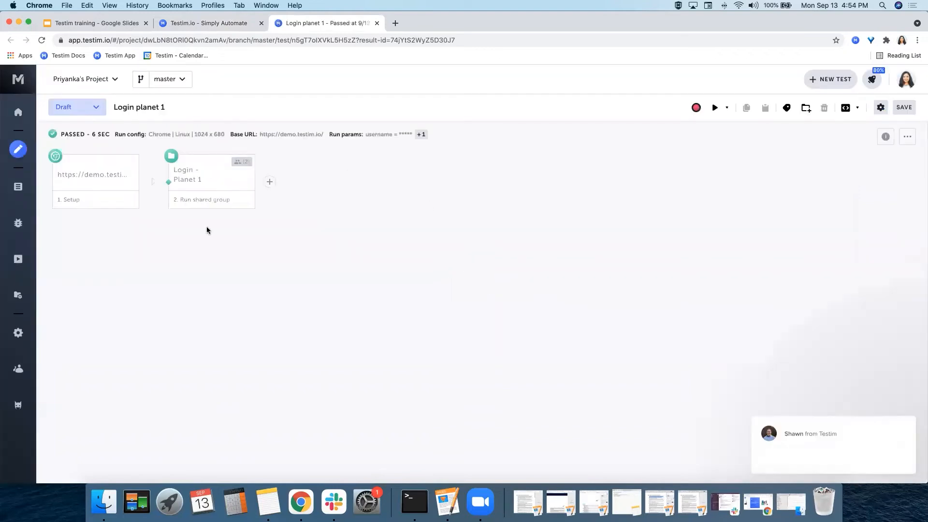
Return to the weekly schedule suite results and show the run's extra details panel.
click(207, 22)
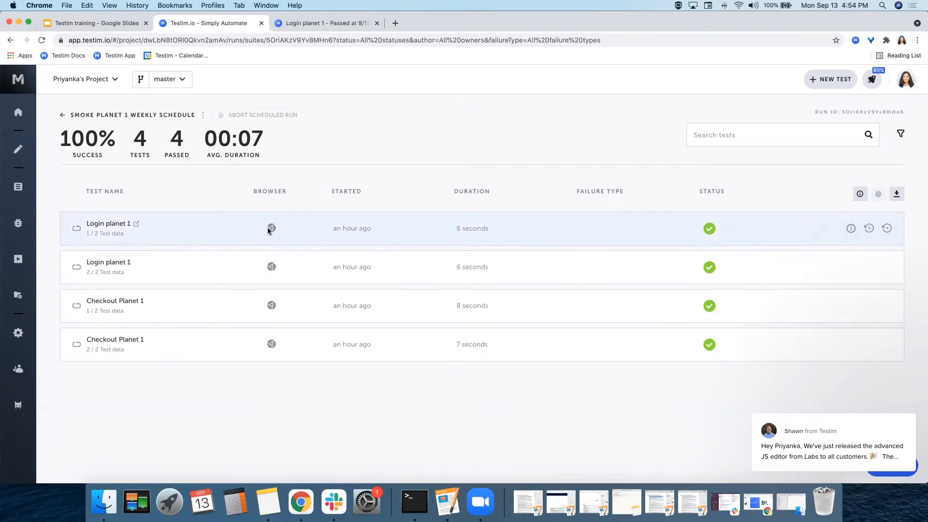
mouse_move(346, 231)
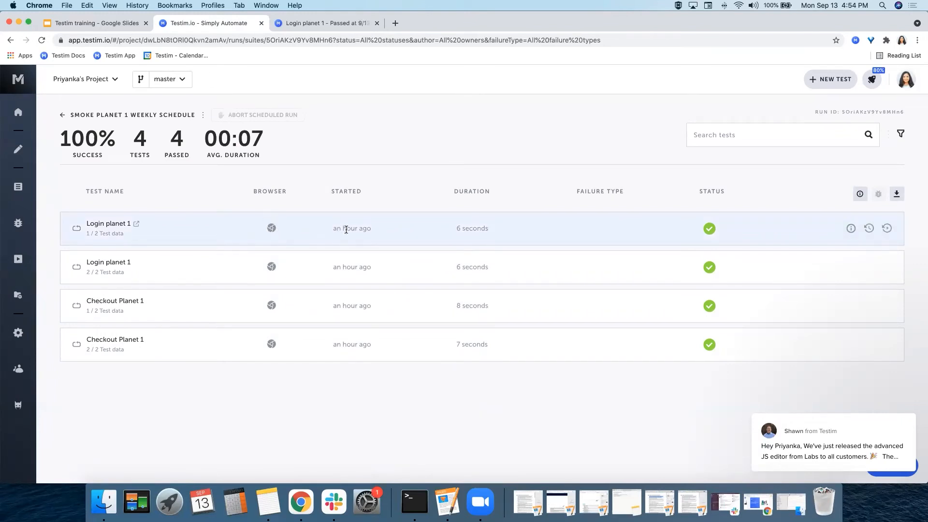
mouse_move(629, 232)
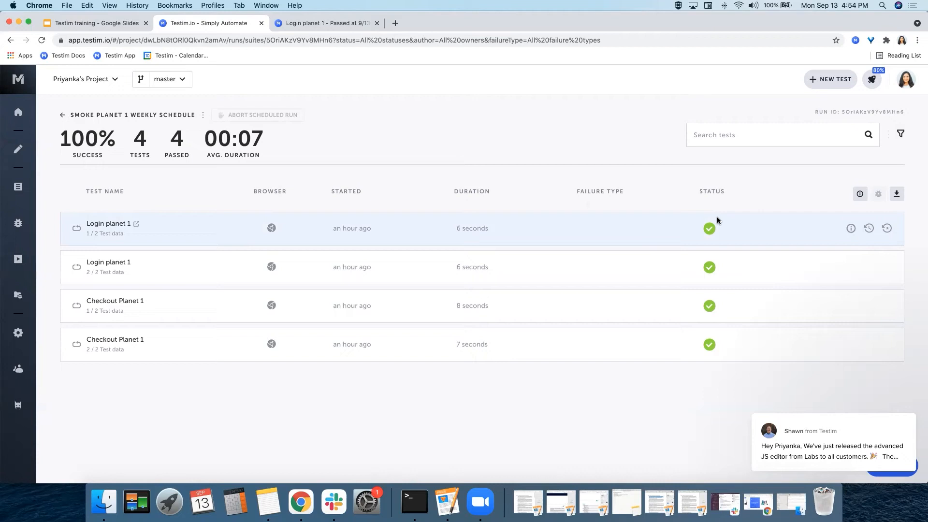
mouse_move(722, 222)
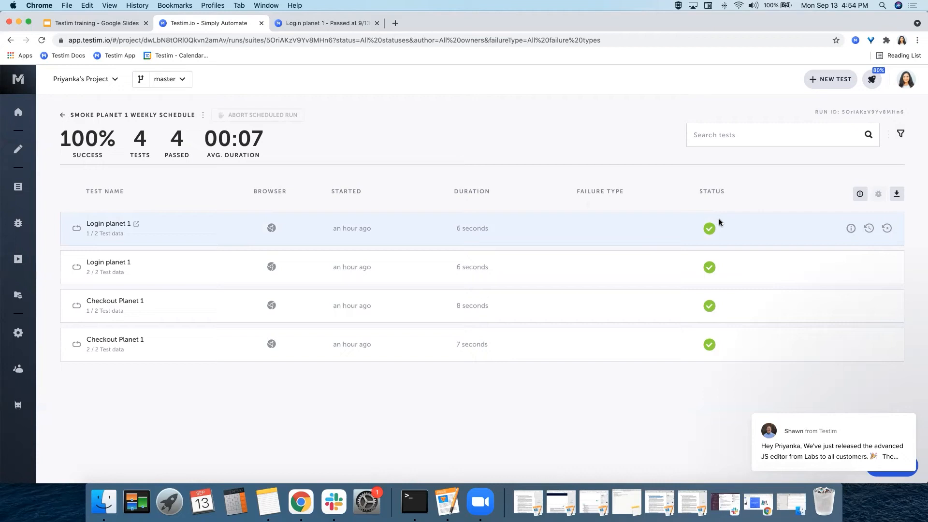
click(860, 194)
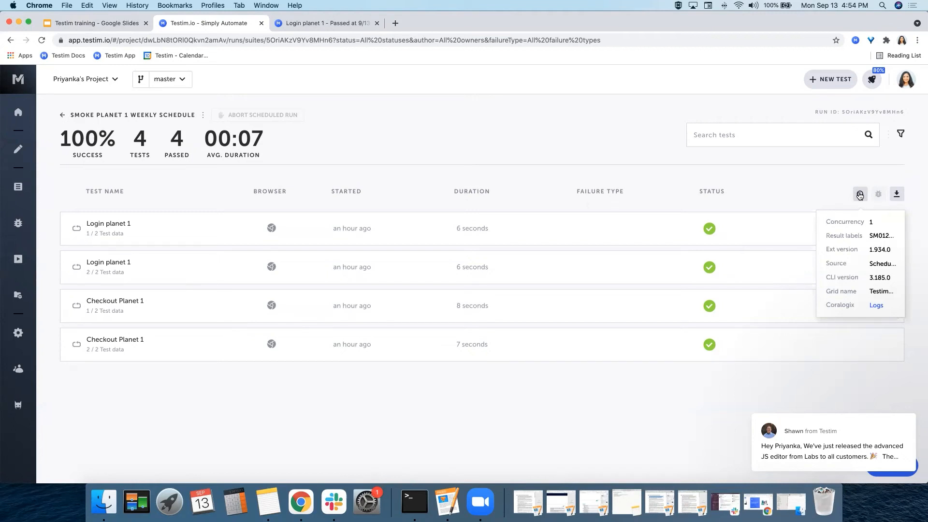
mouse_move(848, 252)
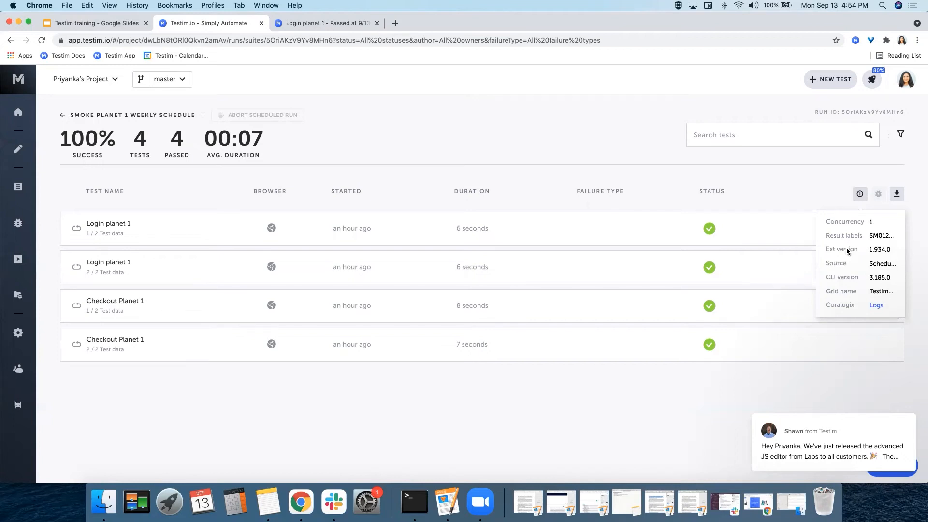
mouse_move(840, 264)
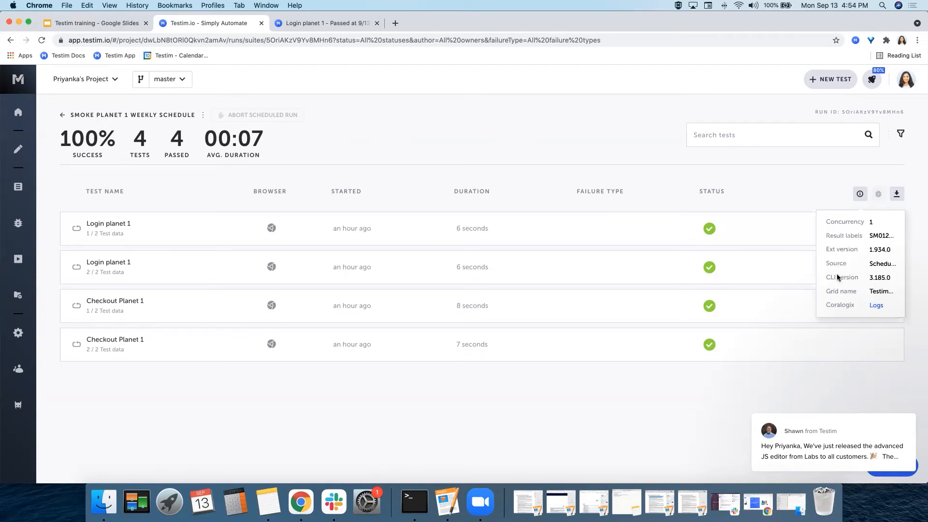
mouse_move(838, 299)
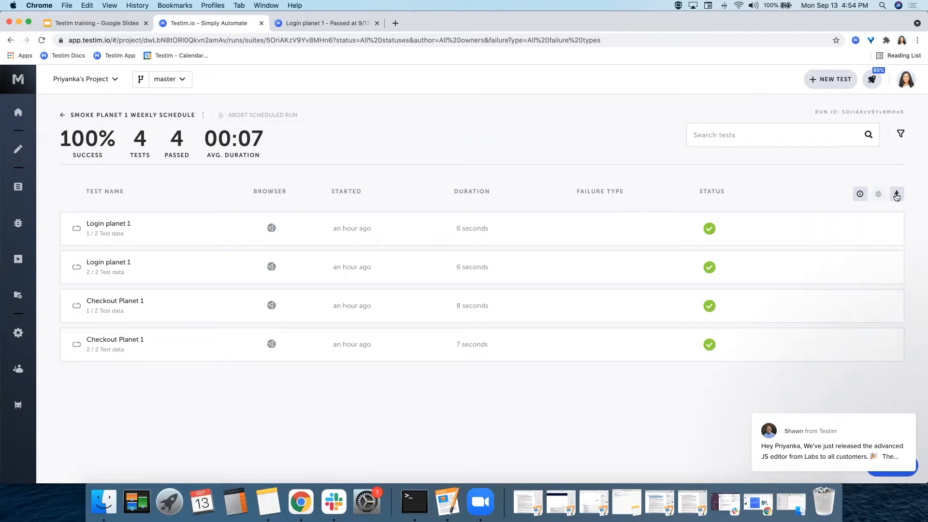
mouse_move(898, 194)
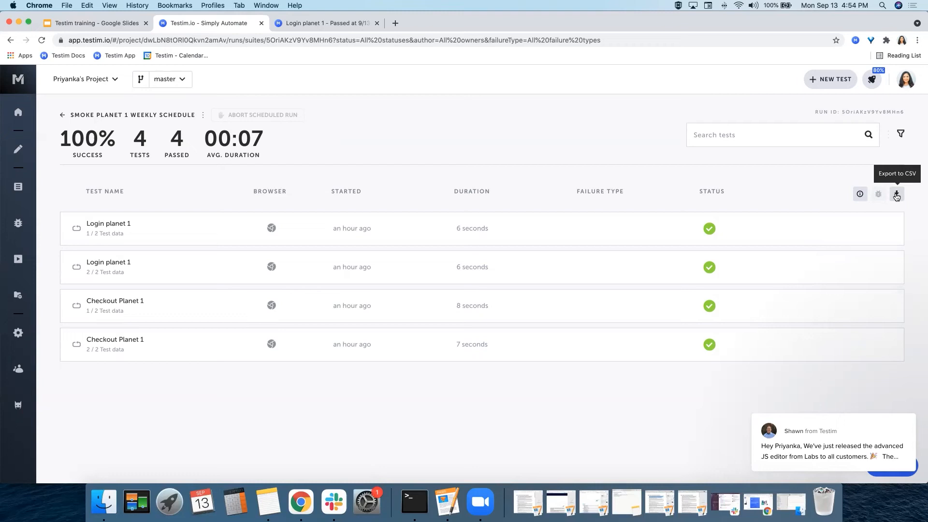
mouse_move(273, 202)
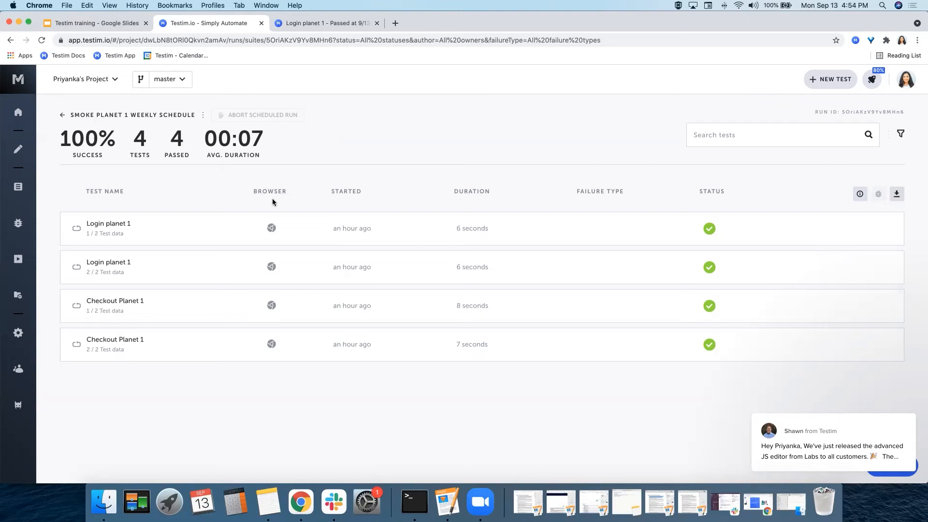
mouse_move(140, 241)
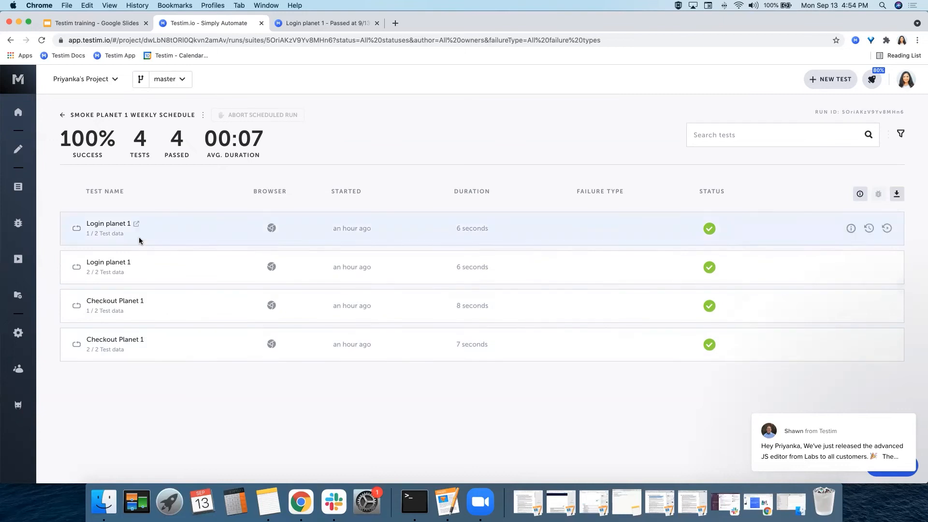
click(851, 228)
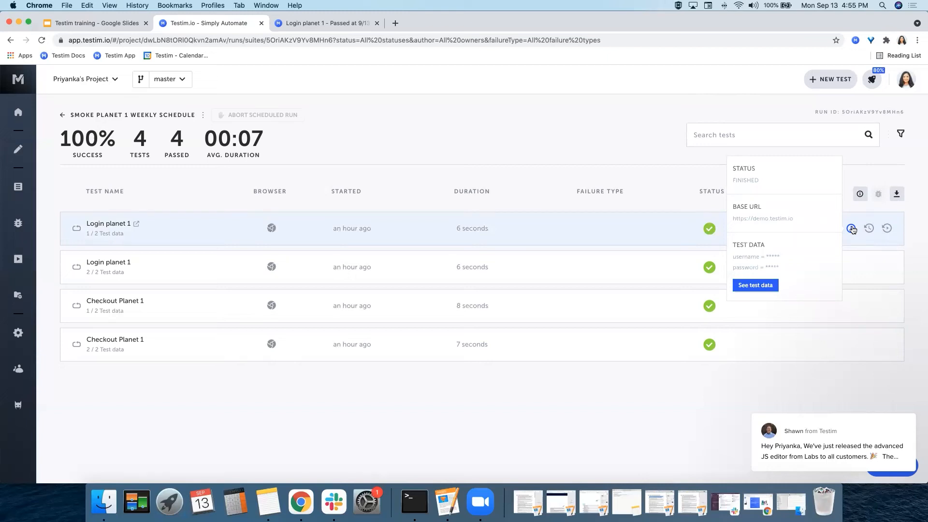
mouse_move(866, 228)
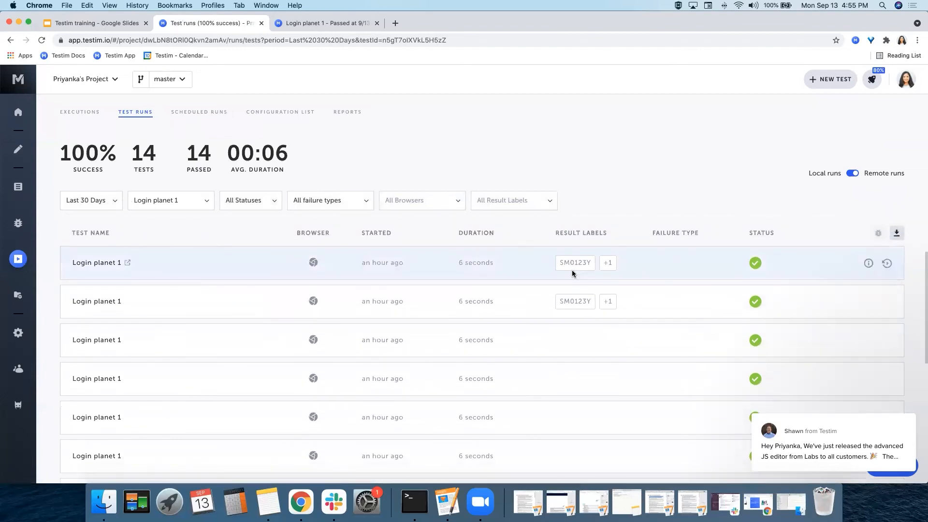
scroll(down, 3)
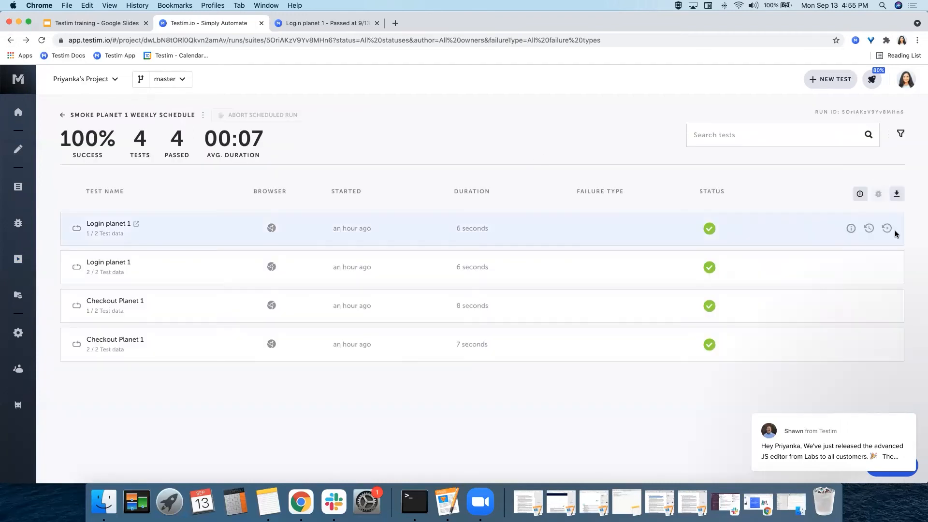
mouse_move(887, 228)
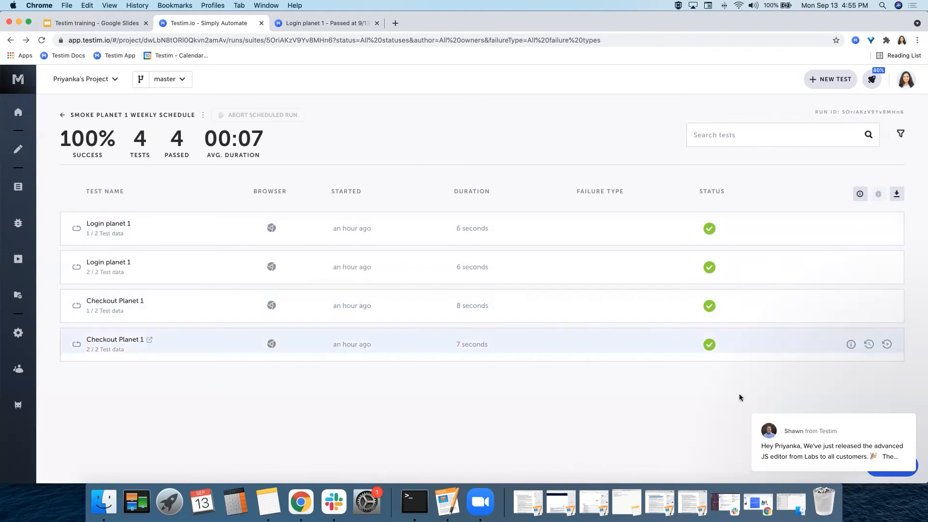
mouse_move(18, 258)
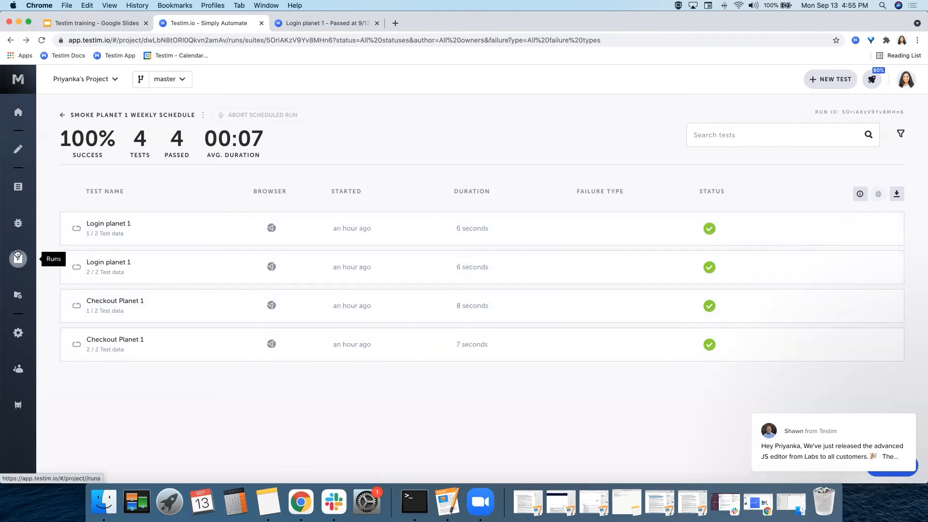
Open the failed Local-Suite run showing the Checkout AMA test error.
click(18, 259)
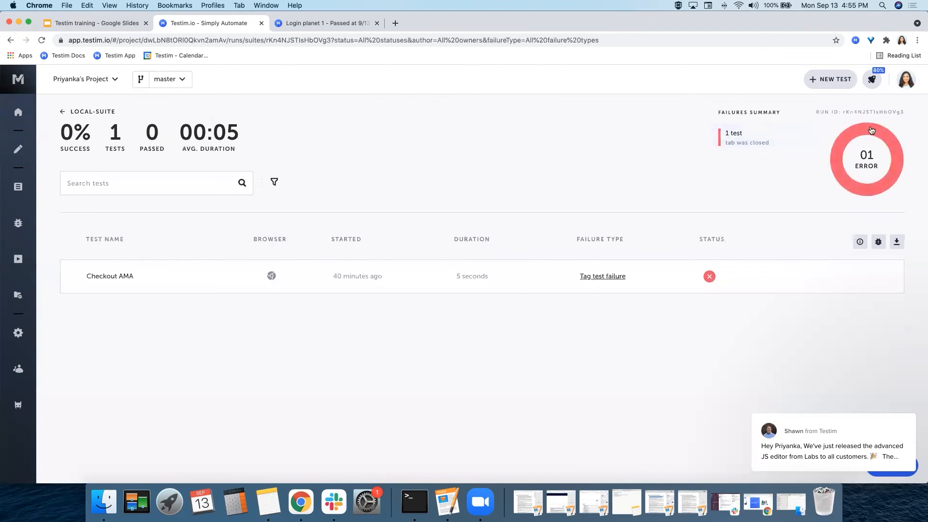
mouse_move(858, 188)
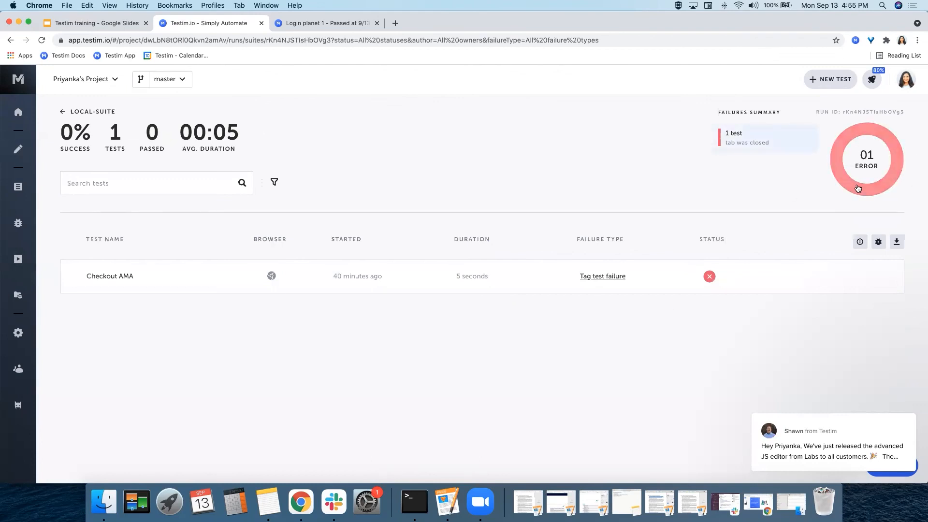
mouse_move(611, 281)
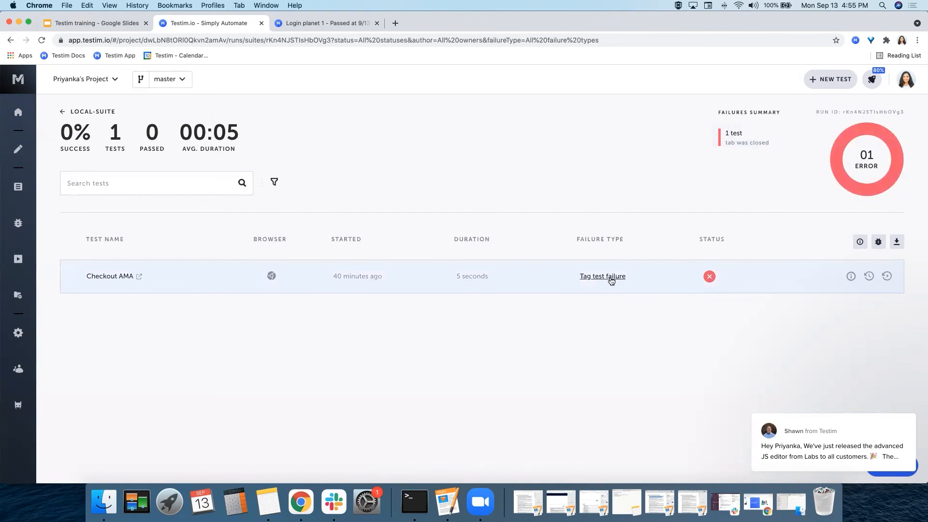
click(602, 276)
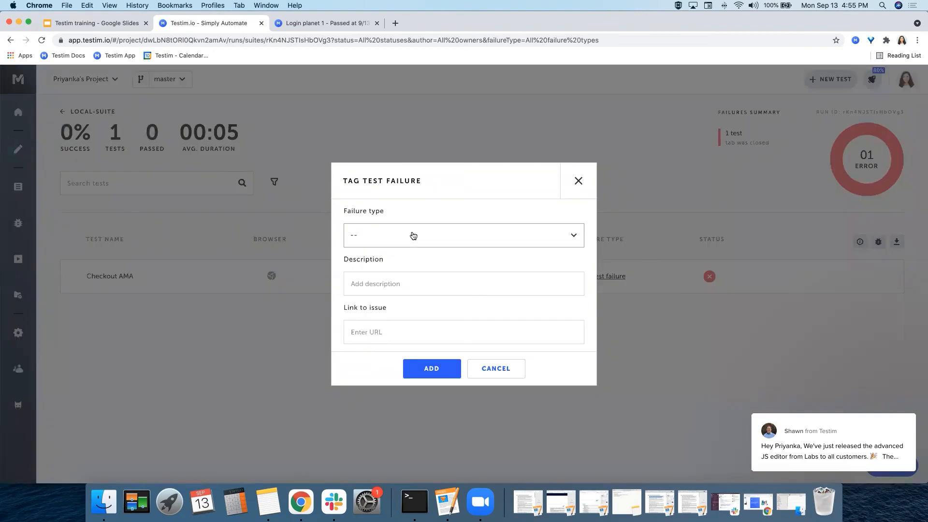
click(463, 235)
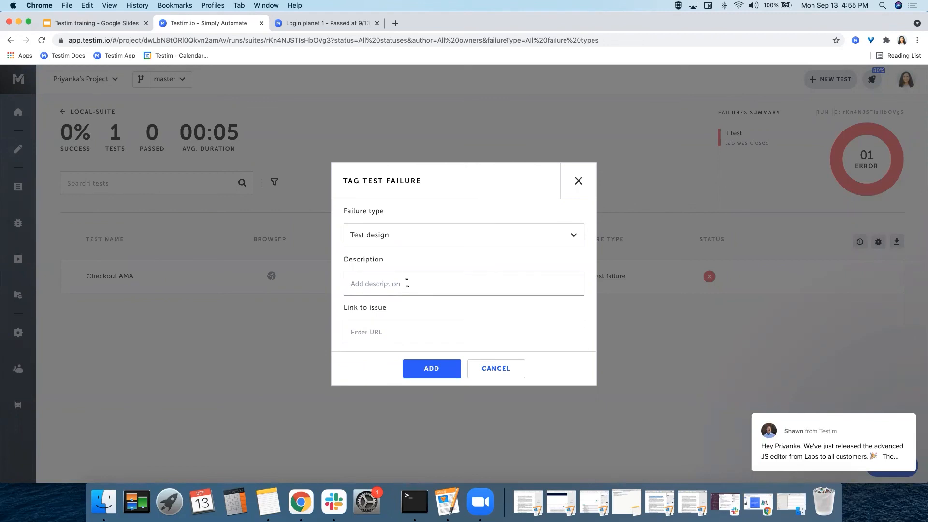
click(464, 332)
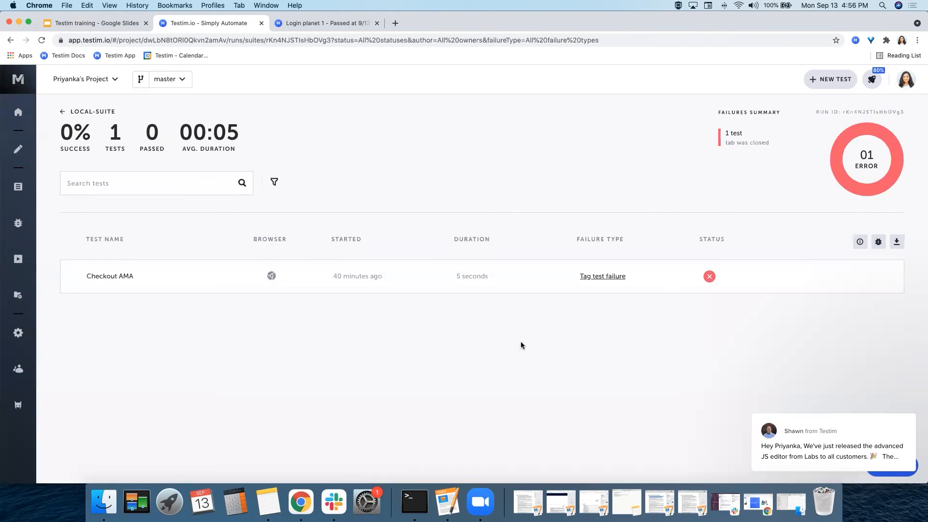
mouse_move(558, 298)
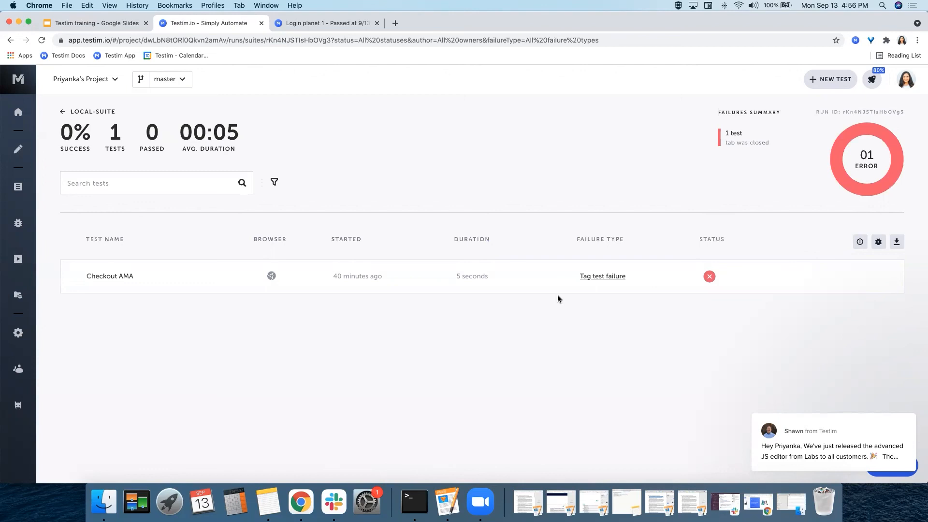
mouse_move(426, 62)
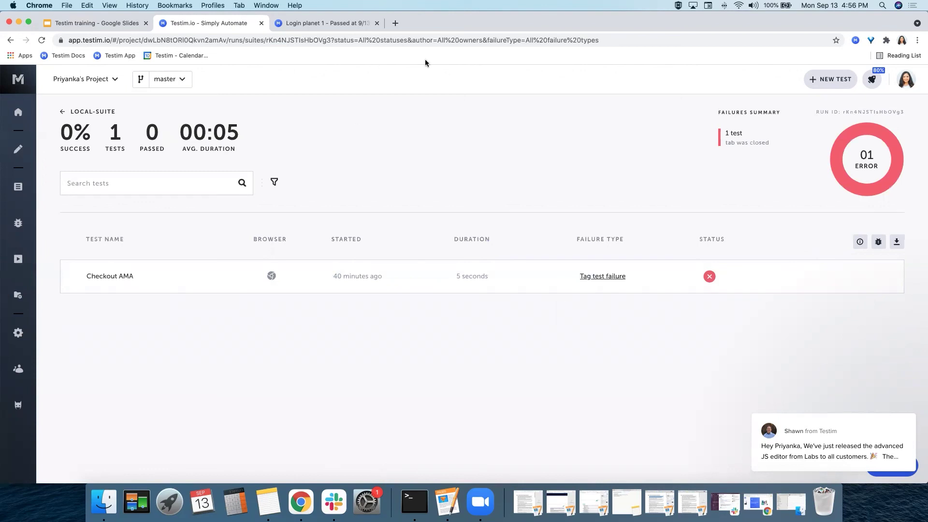